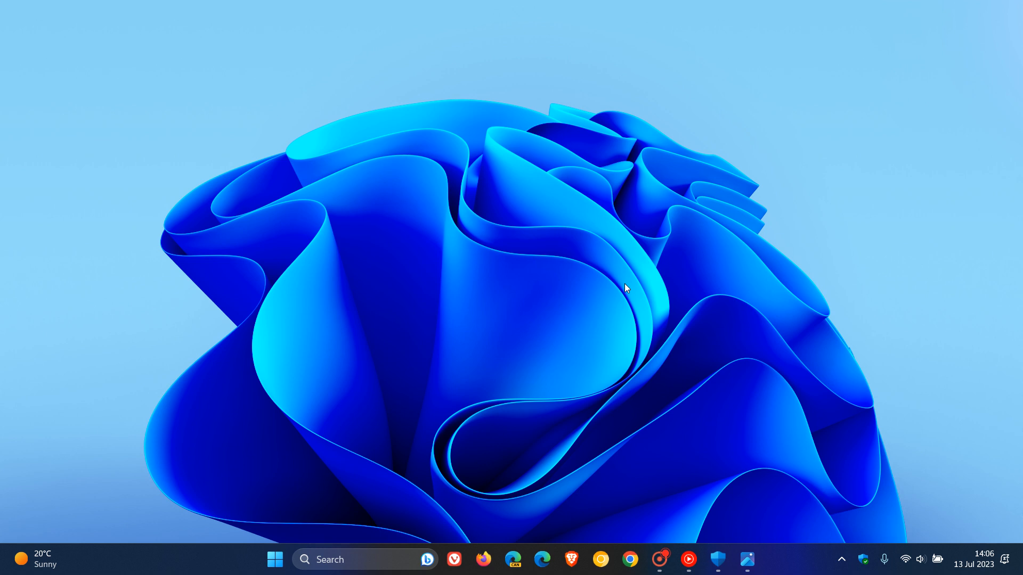
{"action": "mouse_move", "coordinate": [668, 261]}
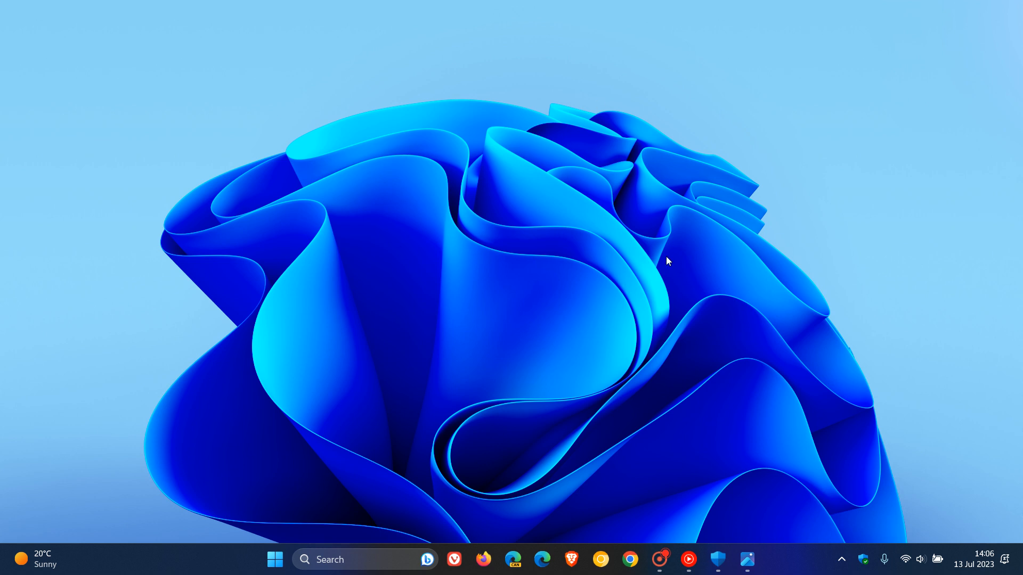
{"action": "mouse_move", "coordinate": [791, 322]}
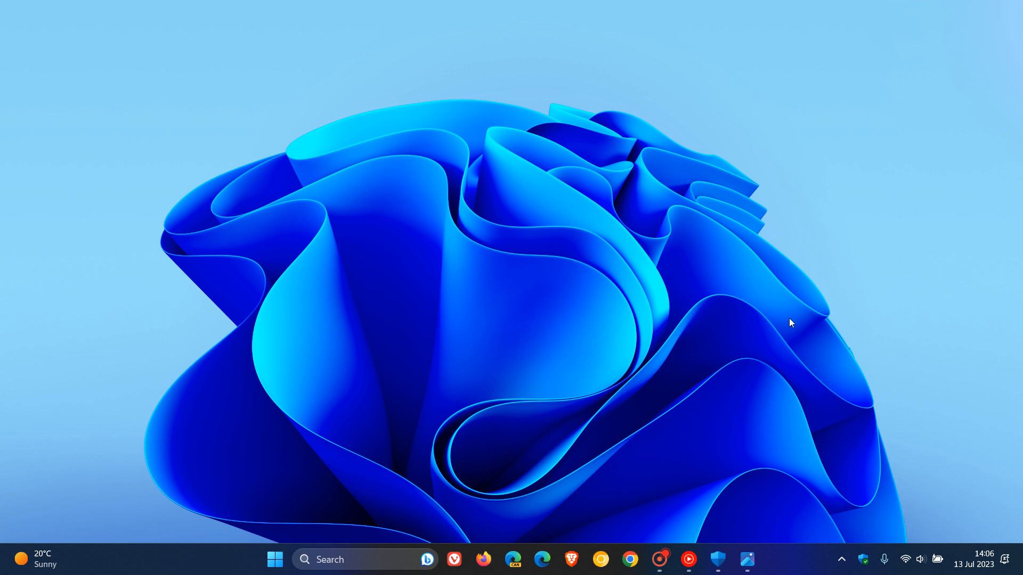
- Open Windows Security's Device security page and view the TPM's Security processor details
{"action": "left_click", "coordinate": [717, 560]}
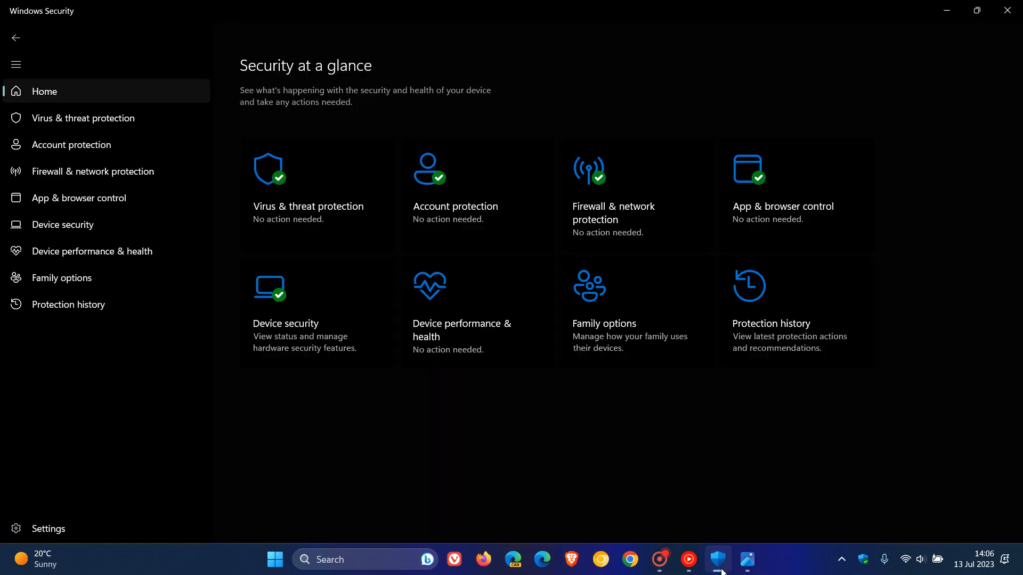
{"action": "mouse_move", "coordinate": [188, 316]}
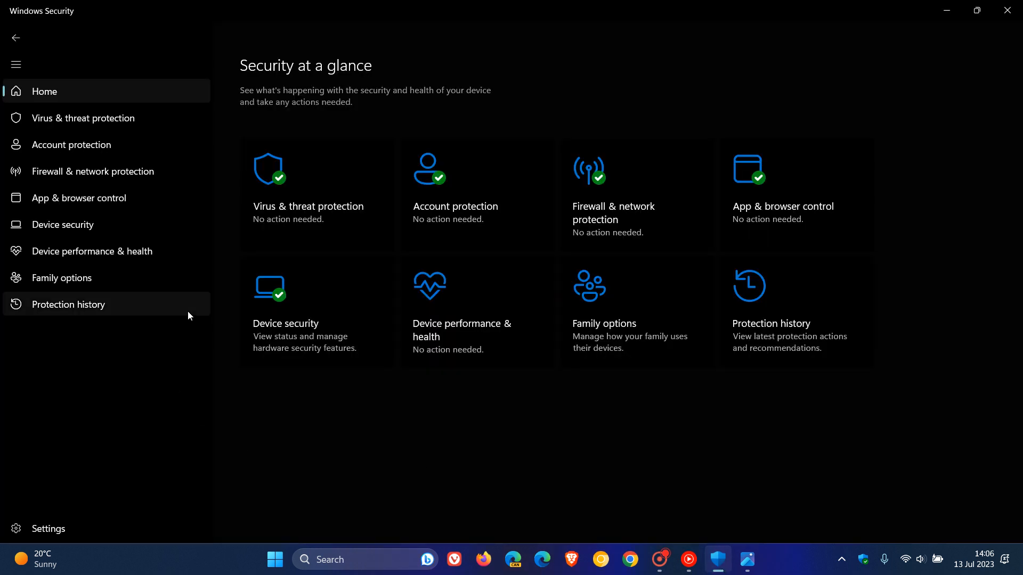
{"action": "left_click", "coordinate": [63, 224]}
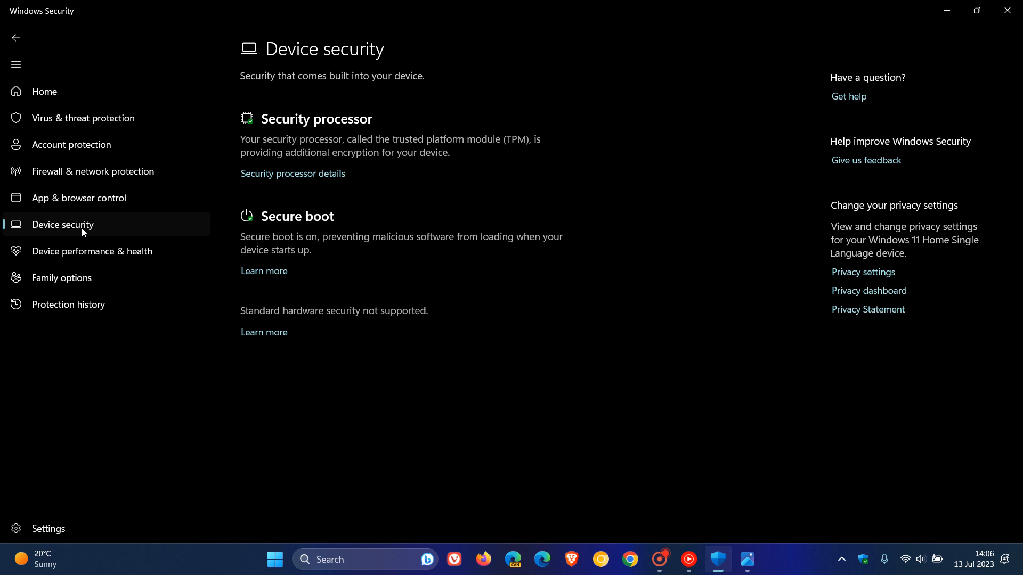
{"action": "mouse_move", "coordinate": [557, 357]}
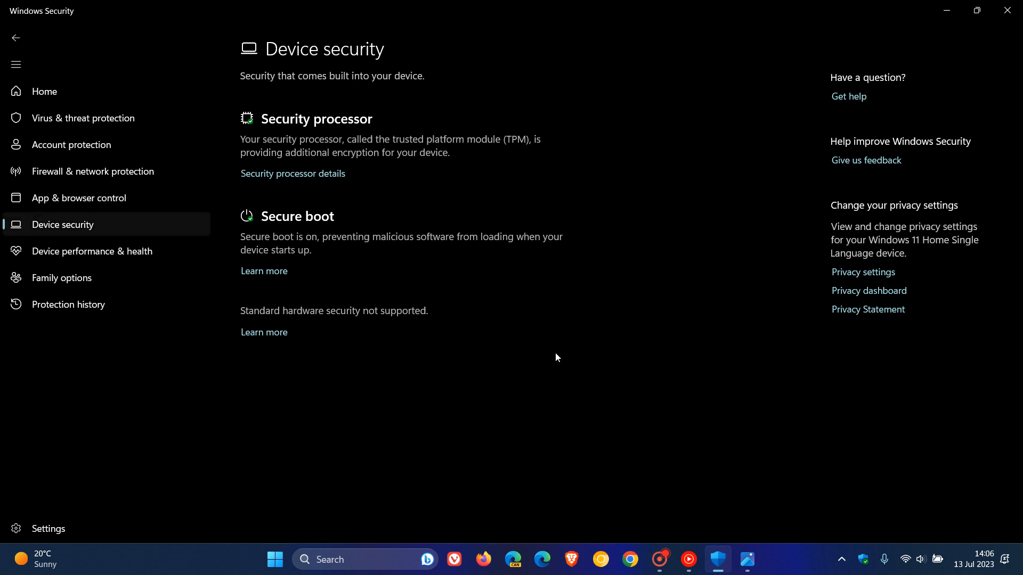
{"action": "mouse_move", "coordinate": [293, 173]}
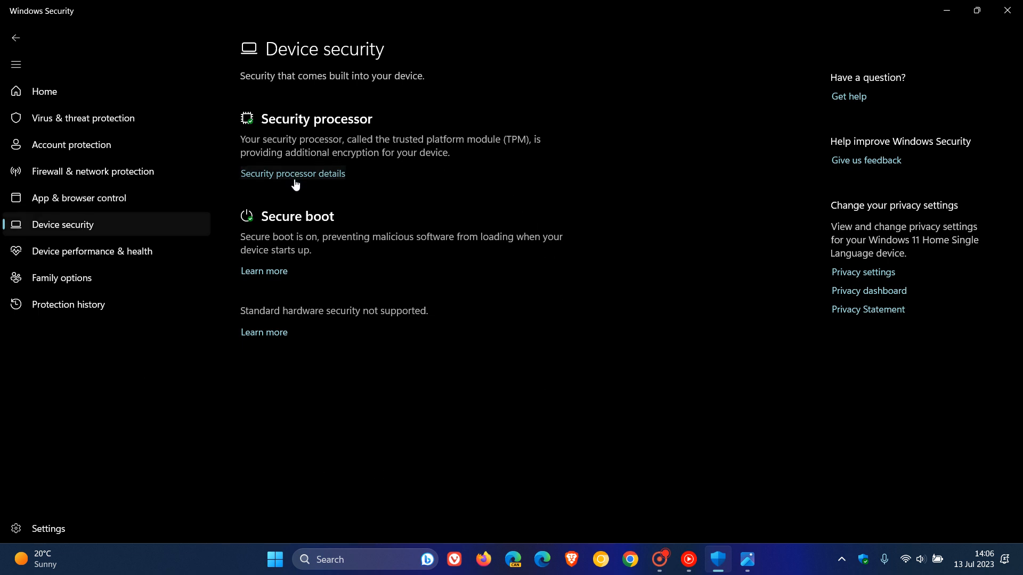
{"action": "left_click", "coordinate": [292, 174]}
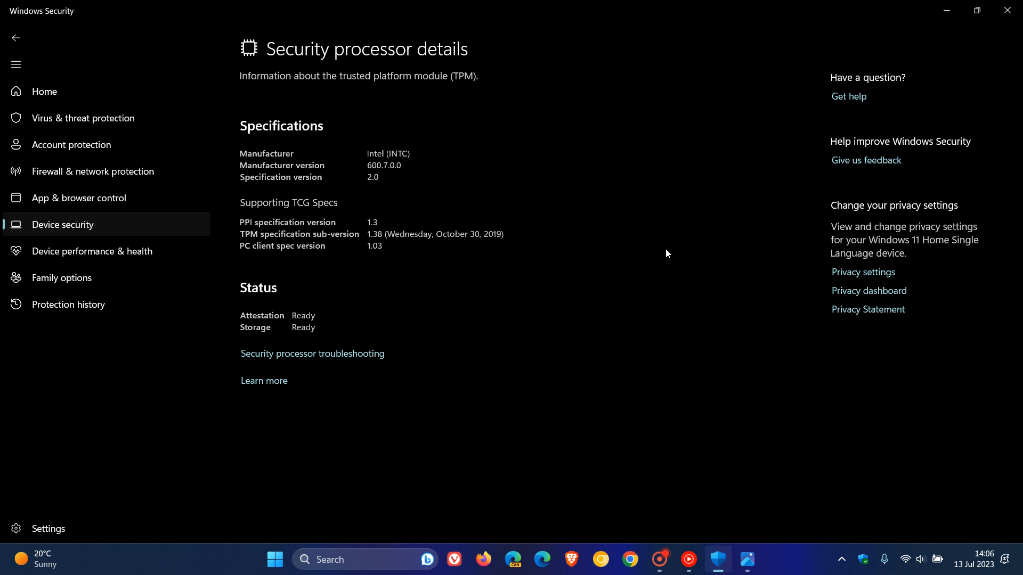
{"action": "mouse_move", "coordinate": [550, 155]}
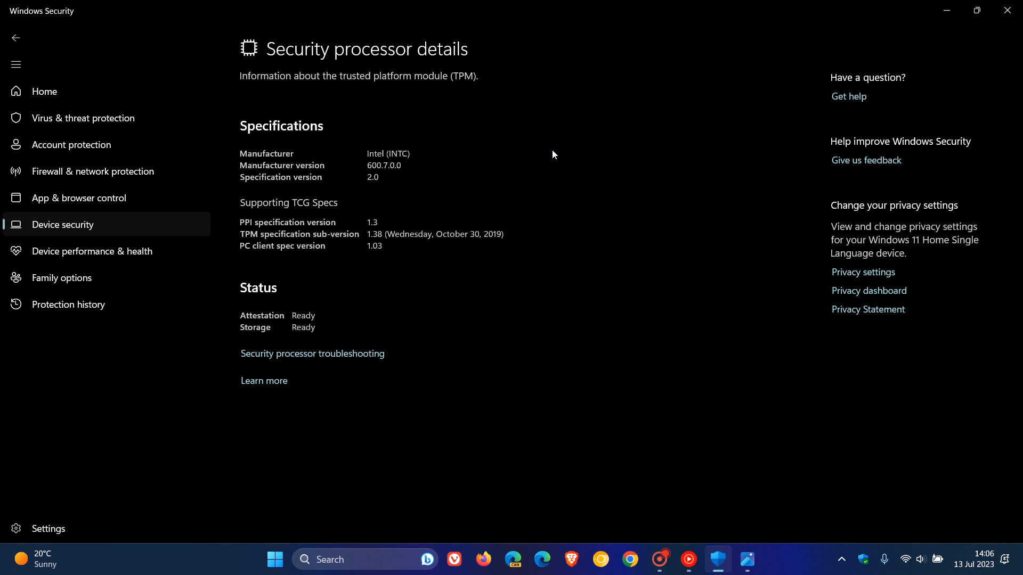
{"action": "mouse_move", "coordinate": [363, 358]}
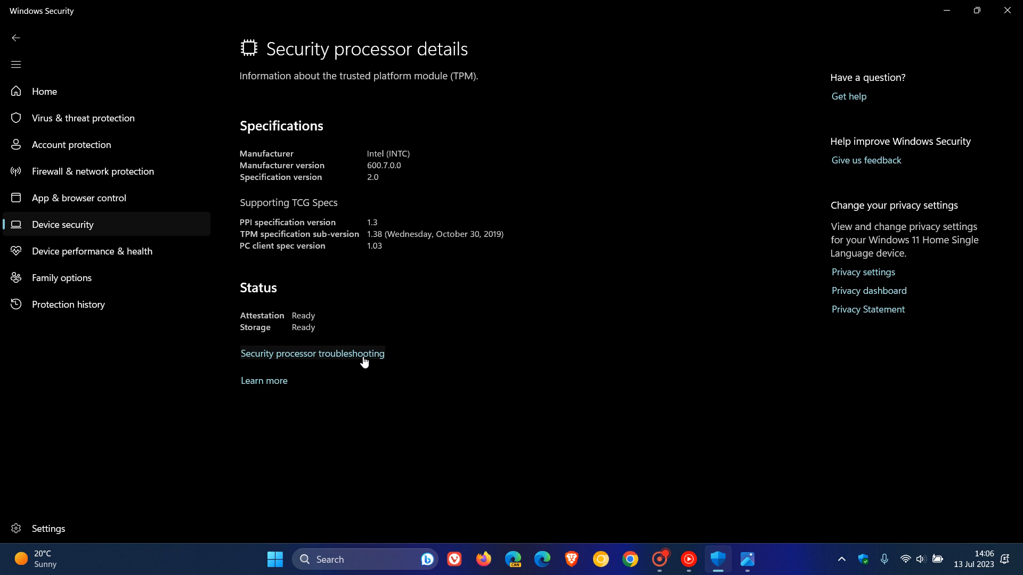
- Open Security processor troubleshooting, showing no error messages and the clear-TPM option
{"action": "left_click", "coordinate": [312, 354]}
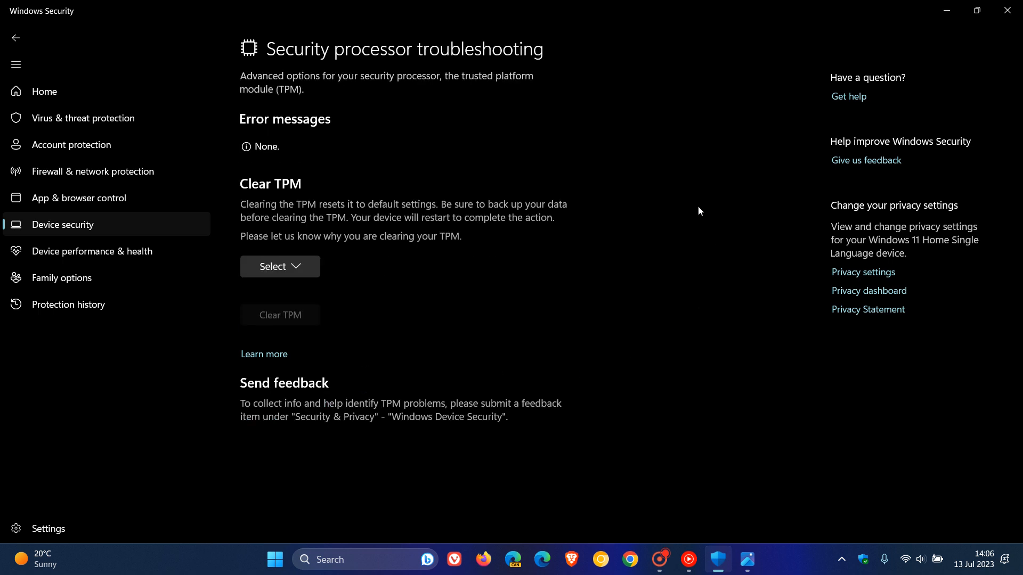
{"action": "mouse_move", "coordinate": [477, 311]}
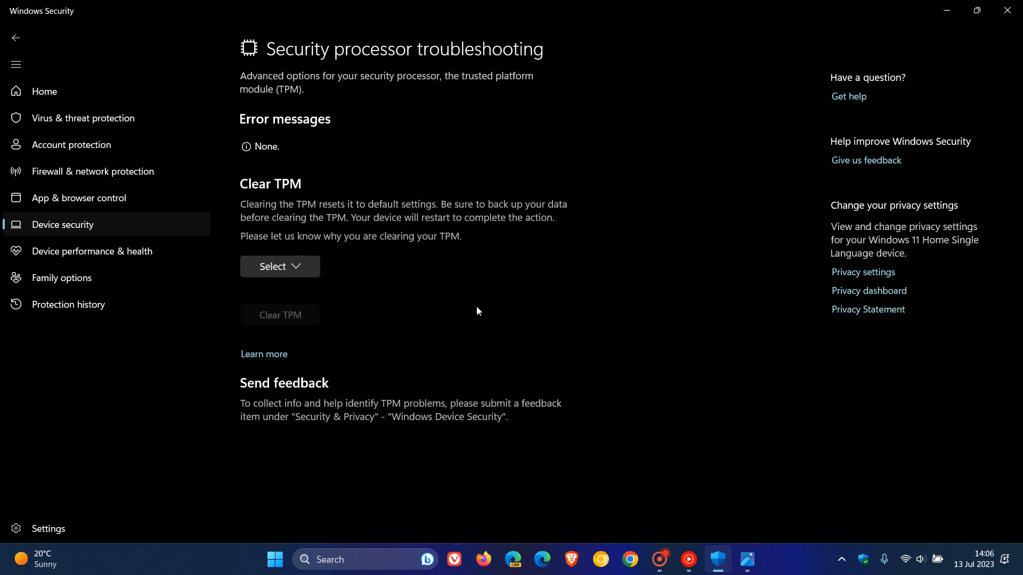
{"action": "mouse_move", "coordinate": [588, 320]}
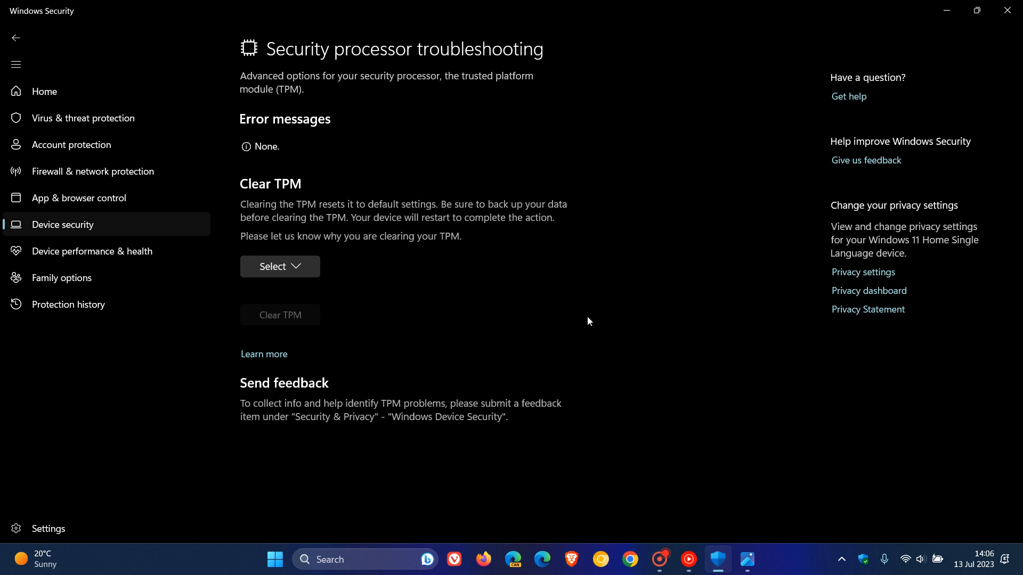
{"action": "mouse_move", "coordinate": [315, 103]}
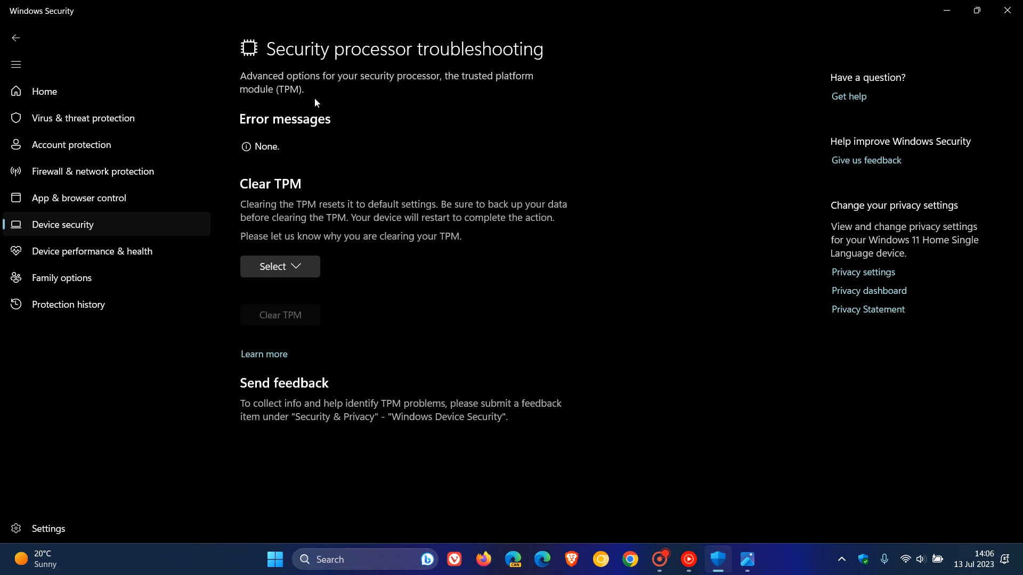
{"action": "mouse_move", "coordinate": [317, 142]}
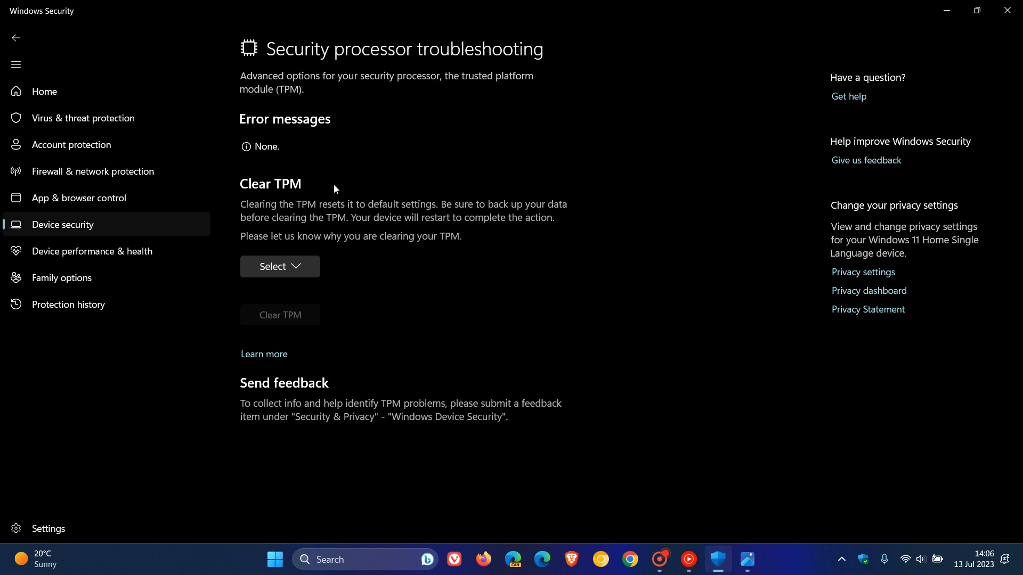
{"action": "mouse_move", "coordinate": [419, 245]}
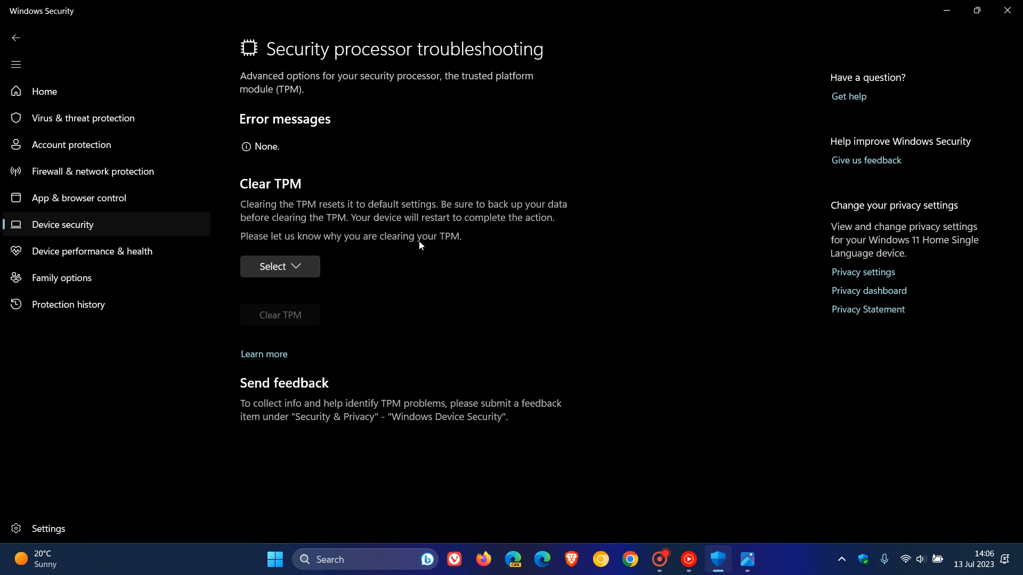
{"action": "mouse_move", "coordinate": [619, 303]}
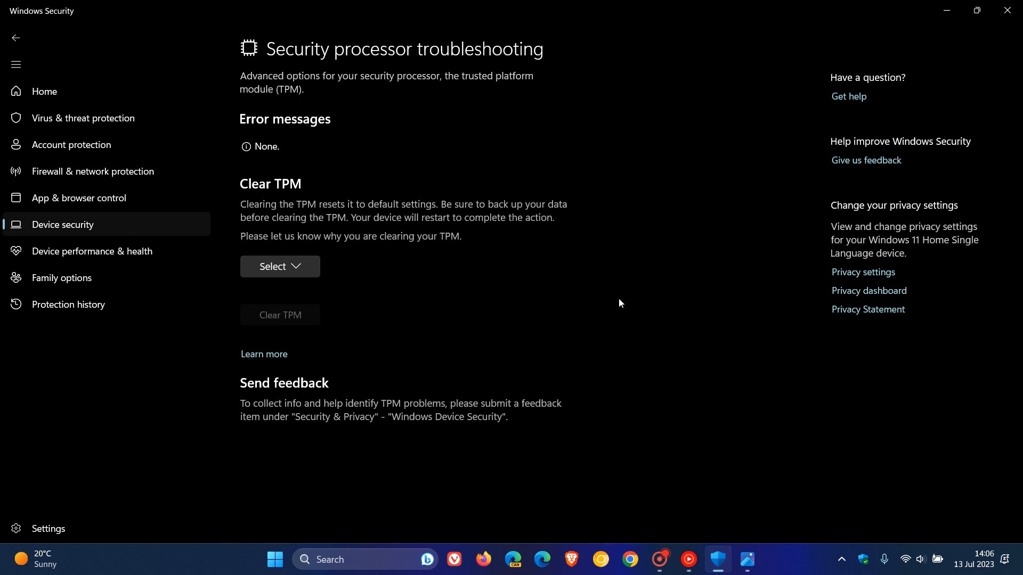
{"action": "mouse_move", "coordinate": [623, 365]}
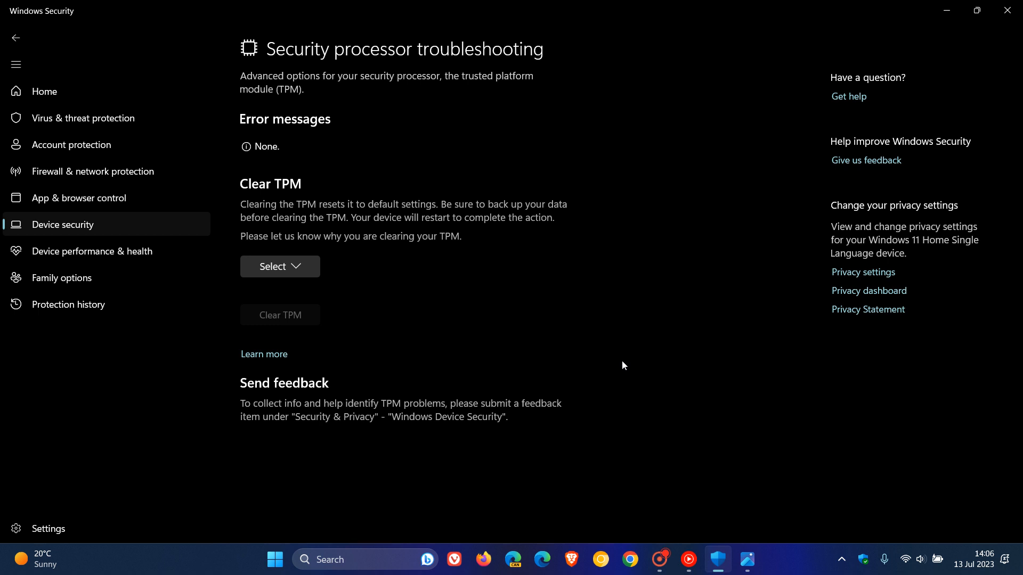
{"action": "mouse_move", "coordinate": [709, 402]}
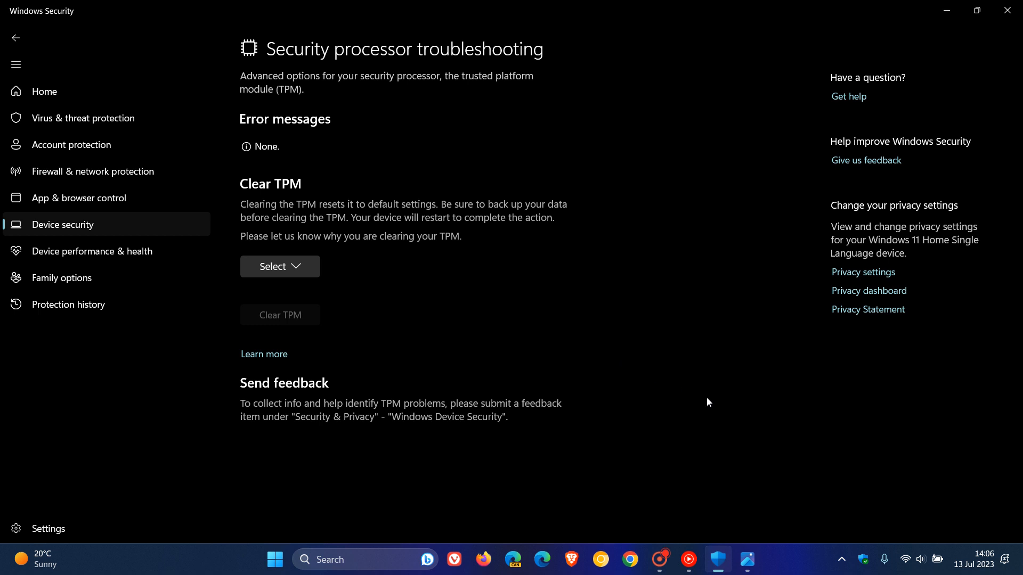
{"action": "mouse_move", "coordinate": [746, 560]}
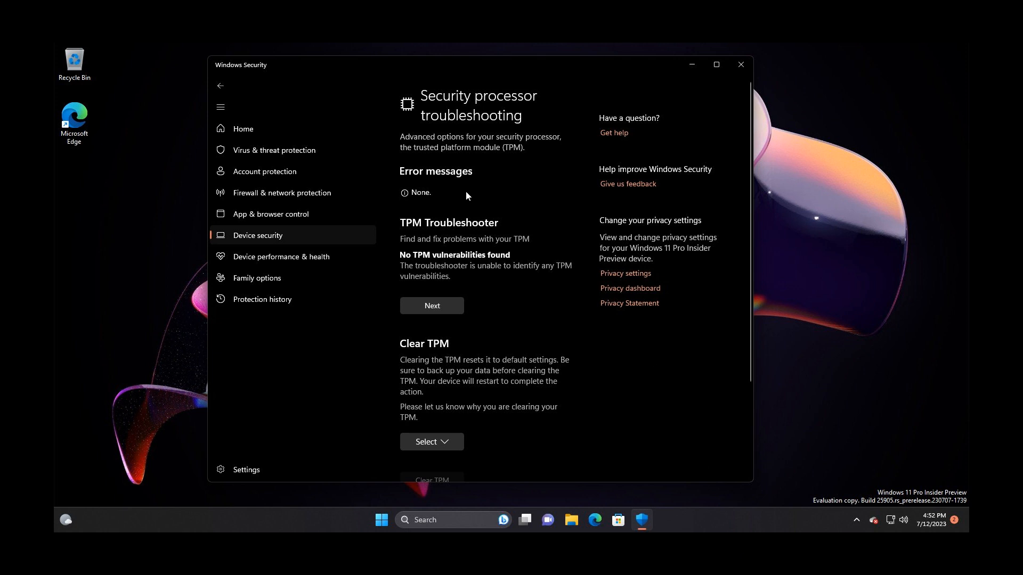
{"action": "mouse_move", "coordinate": [515, 208]}
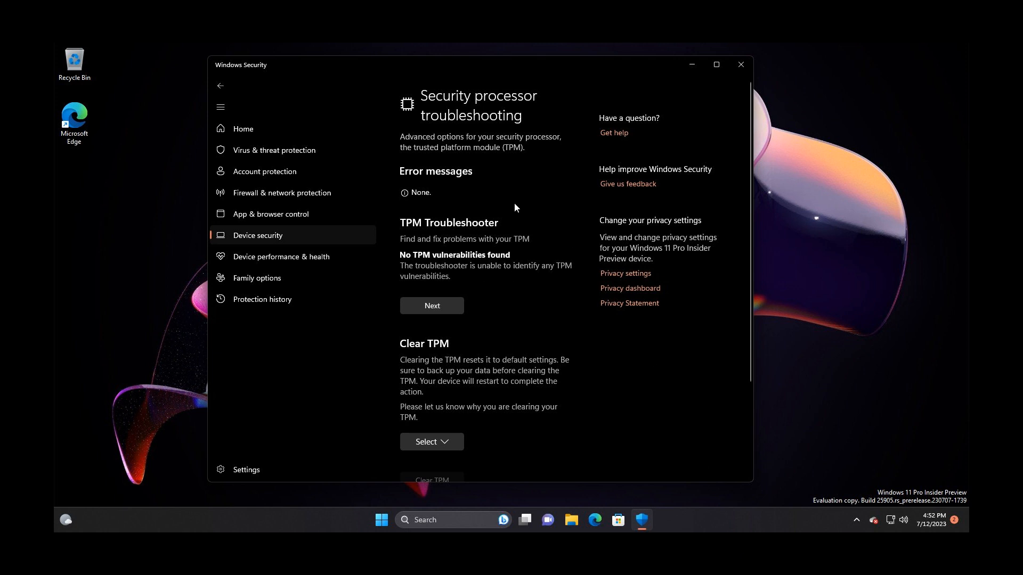
{"action": "mouse_move", "coordinate": [535, 224]}
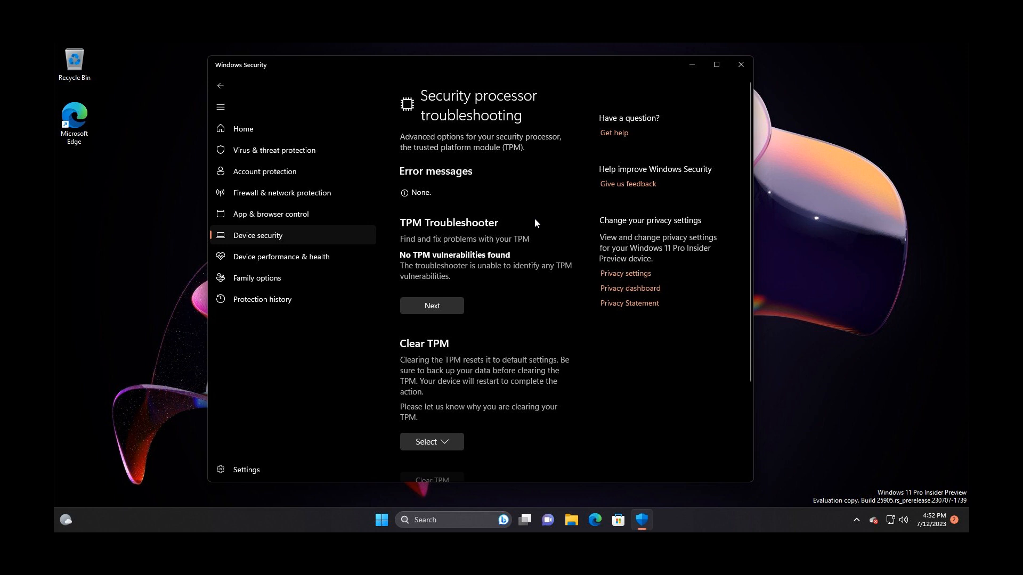
{"action": "mouse_move", "coordinate": [439, 176]}
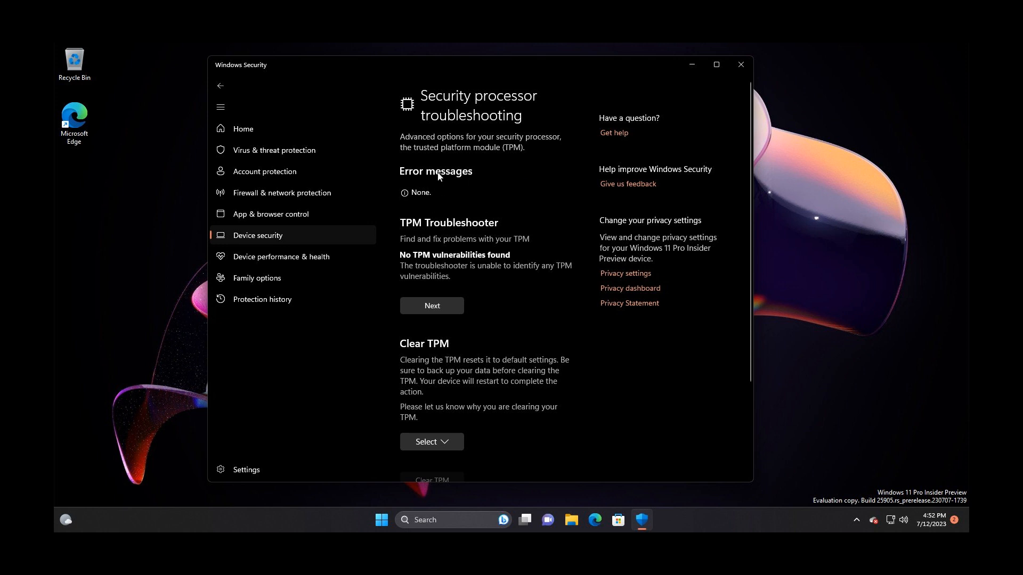
{"action": "mouse_move", "coordinate": [527, 237]}
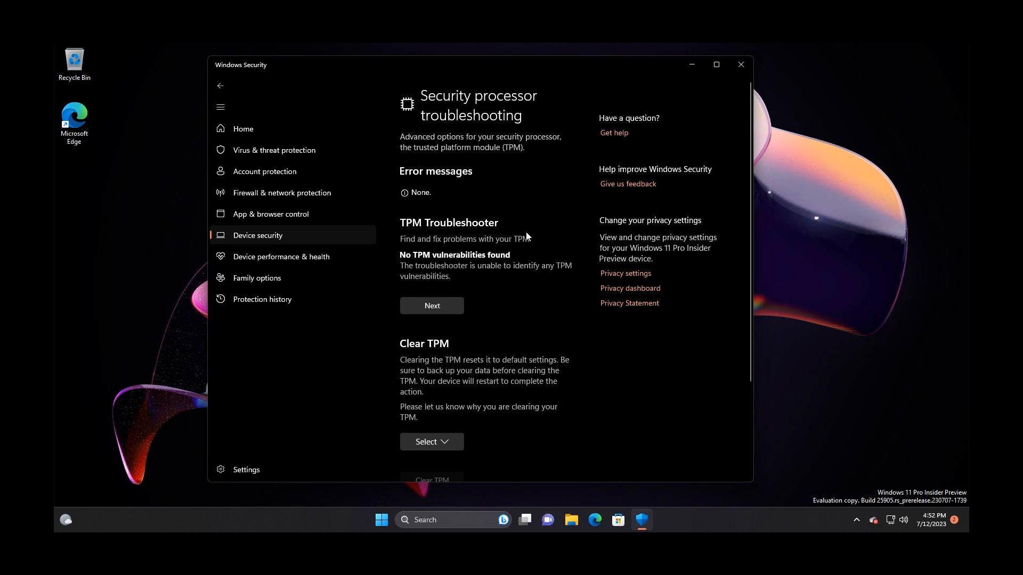
{"action": "mouse_move", "coordinate": [456, 161]}
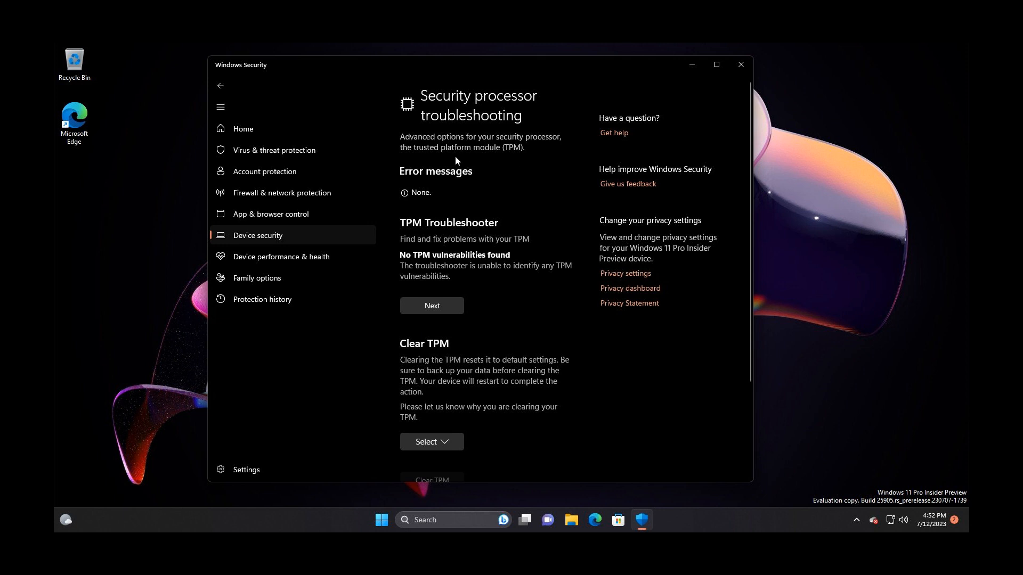
{"action": "mouse_move", "coordinate": [456, 131]}
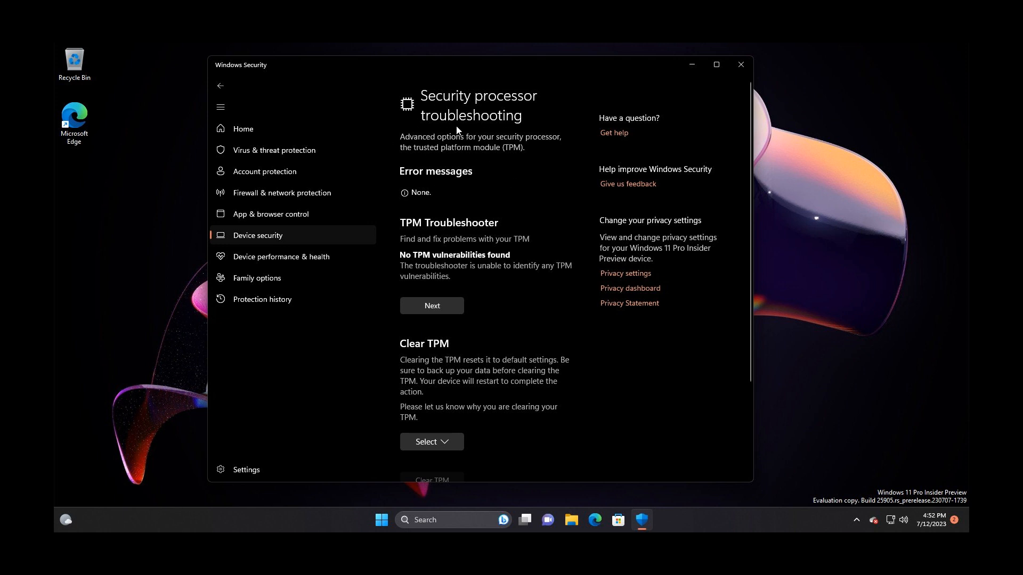
{"action": "mouse_move", "coordinate": [457, 434]}
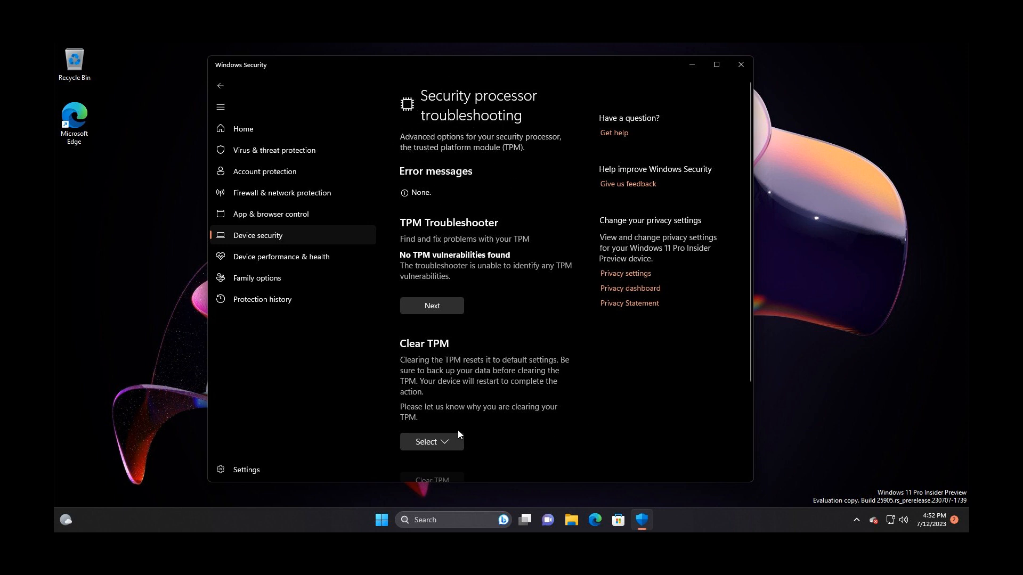
{"action": "mouse_move", "coordinate": [395, 202]}
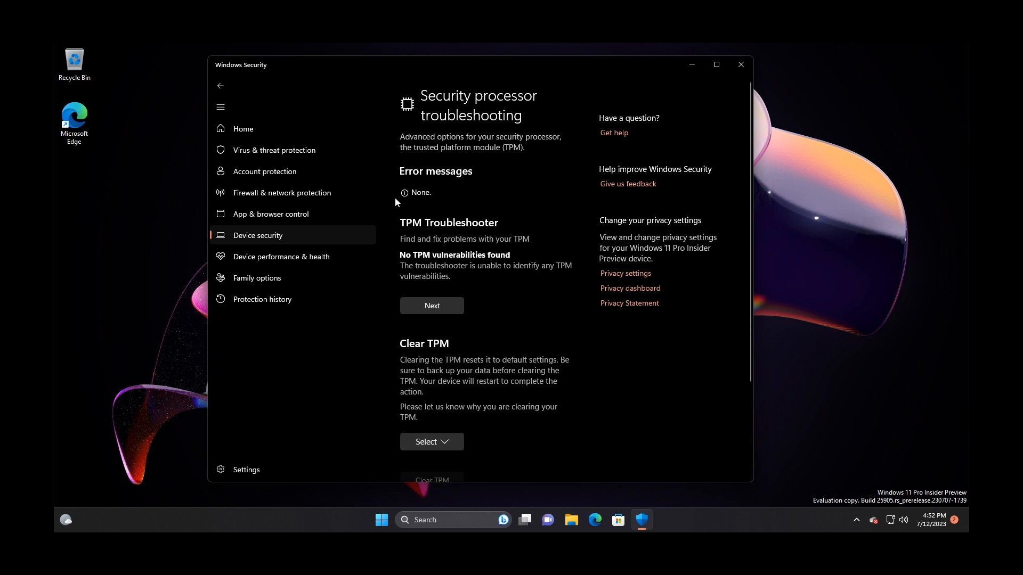
{"action": "mouse_move", "coordinate": [552, 241]}
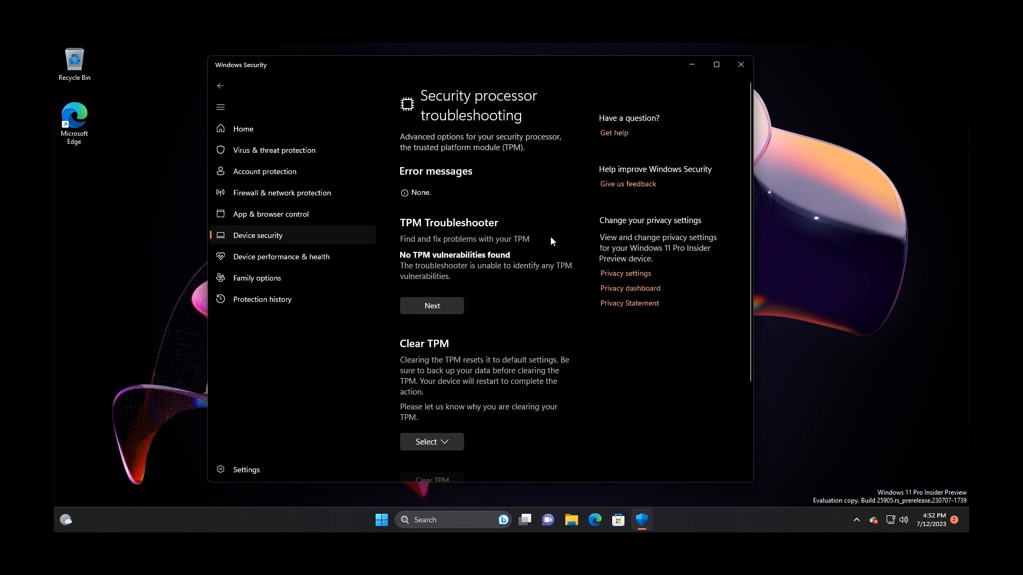
{"action": "mouse_move", "coordinate": [503, 277]}
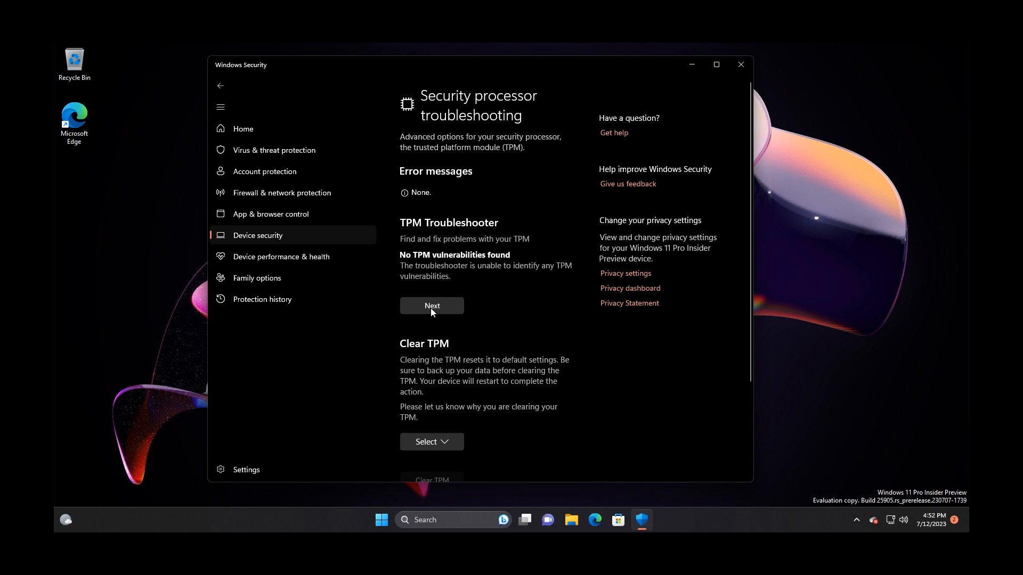
{"action": "mouse_move", "coordinate": [547, 262]}
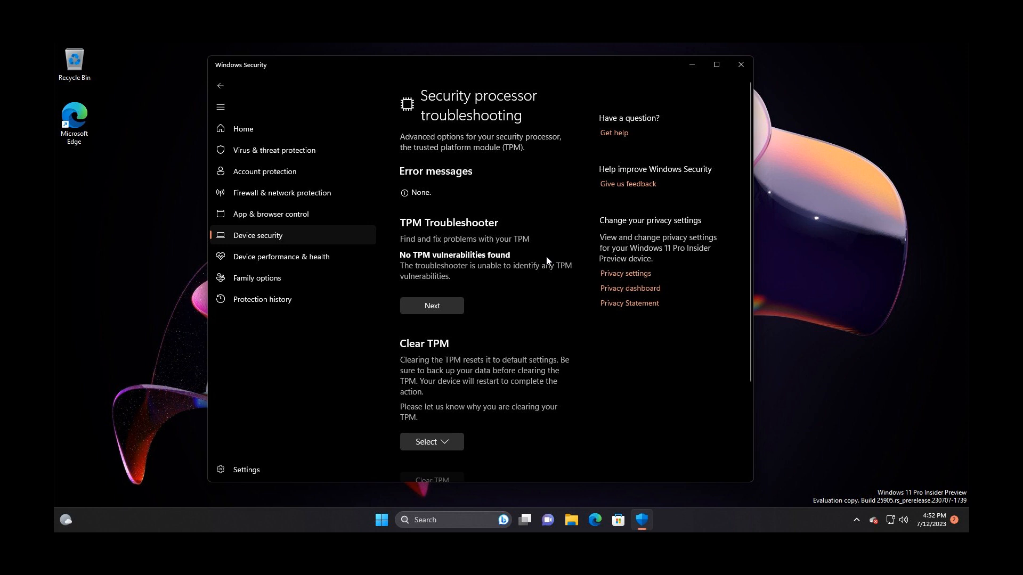
{"action": "mouse_move", "coordinate": [553, 241]}
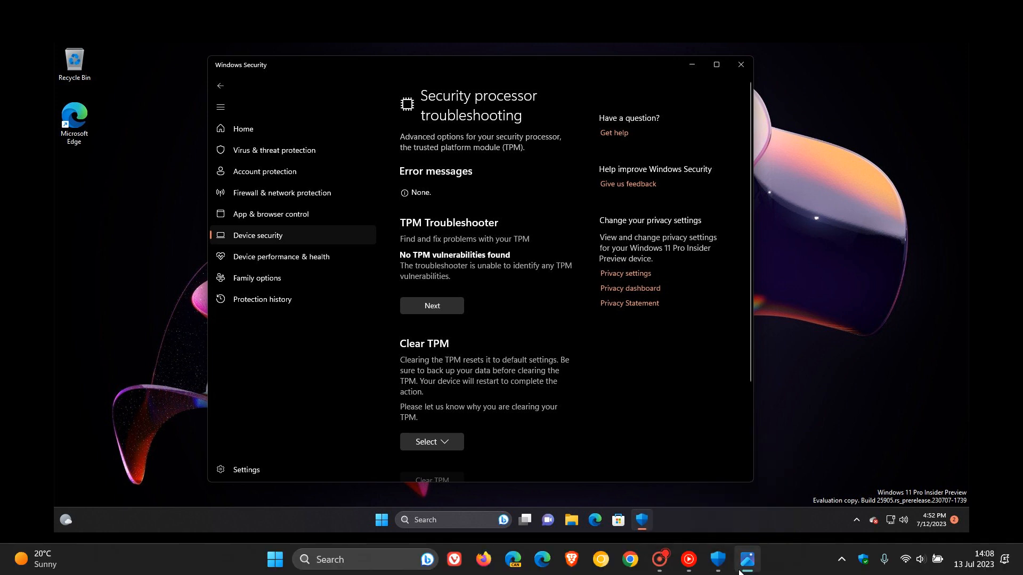
- Switch to the stable build's troubleshooting page, then minimize Windows Security
{"action": "left_click", "coordinate": [715, 64]}
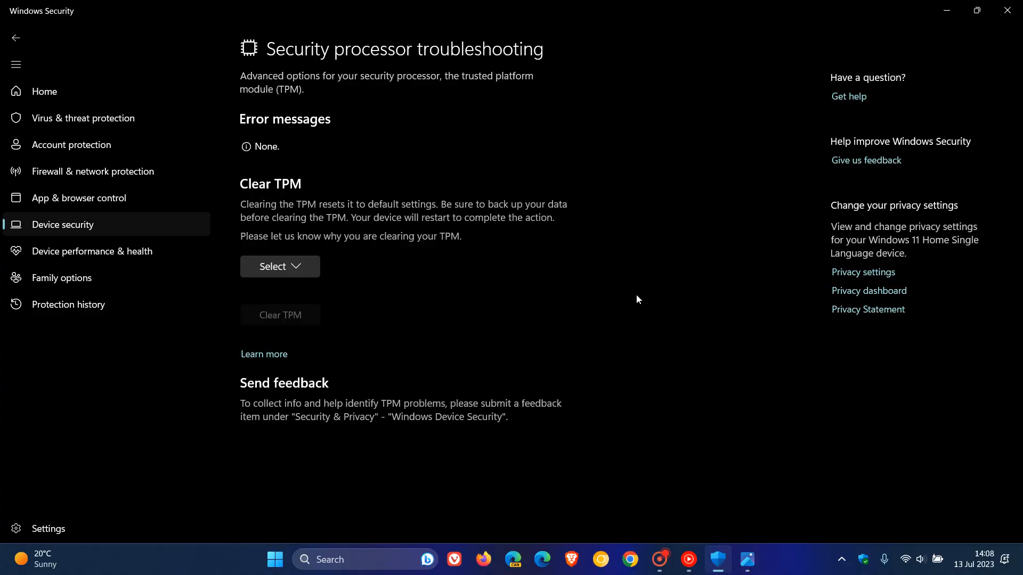
{"action": "mouse_move", "coordinate": [645, 299]}
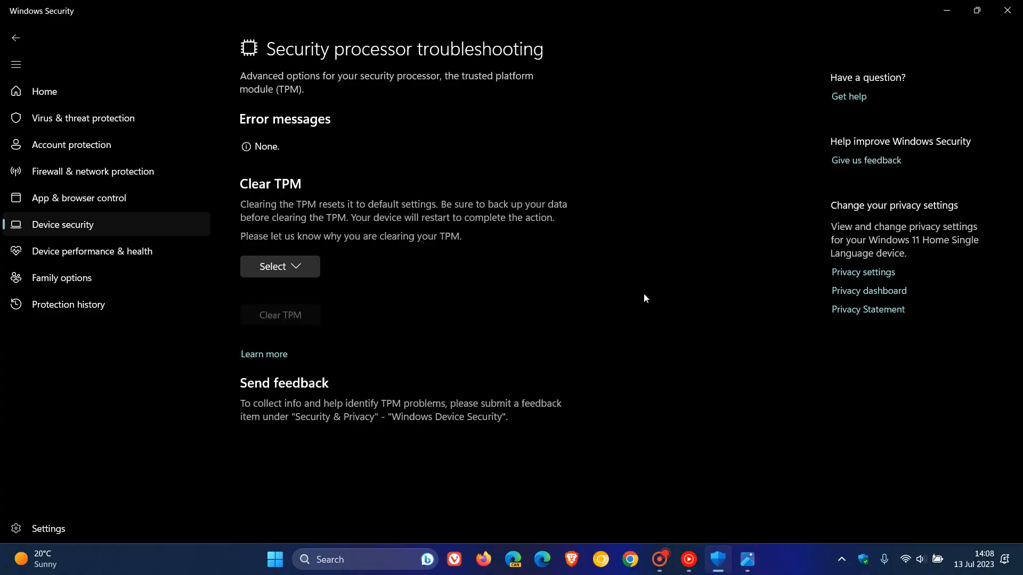
{"action": "mouse_move", "coordinate": [502, 311]}
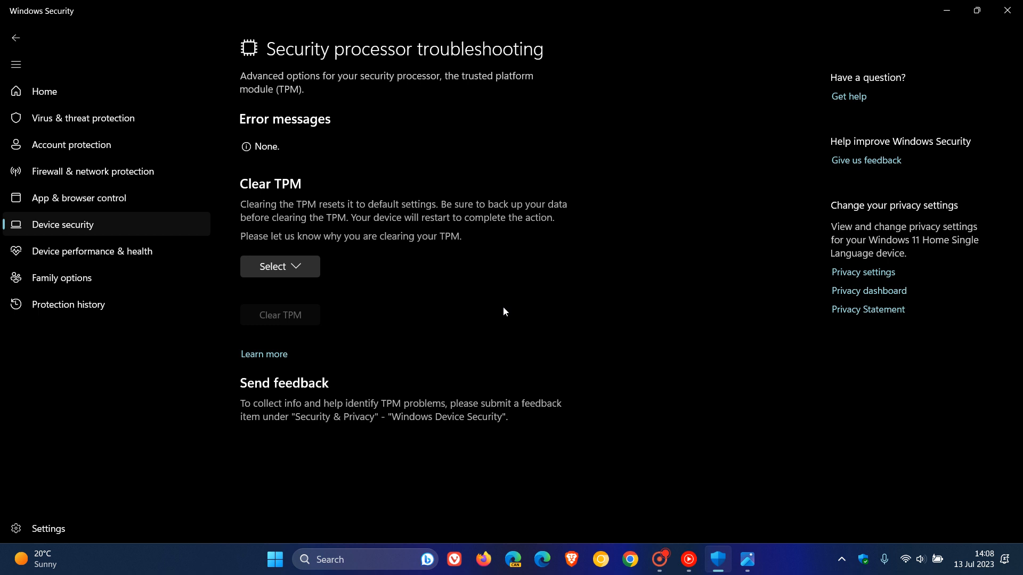
{"action": "mouse_move", "coordinate": [404, 343]}
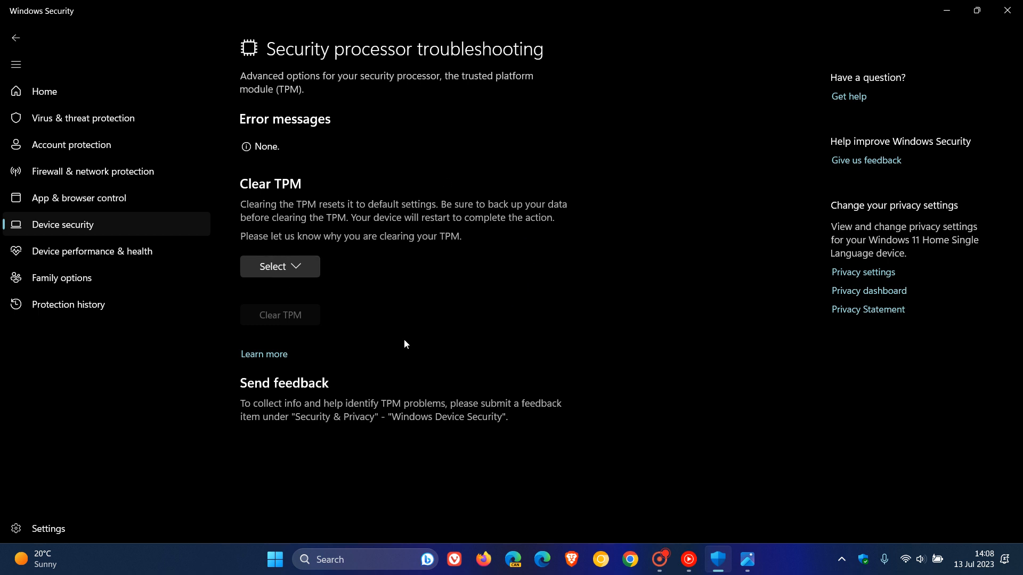
{"action": "mouse_move", "coordinate": [522, 323]}
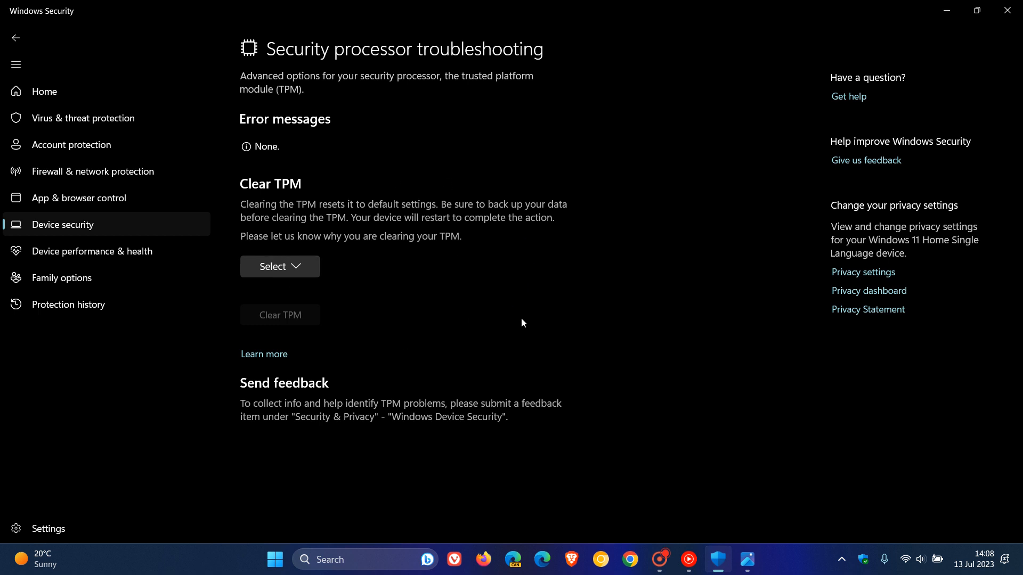
{"action": "mouse_move", "coordinate": [940, 33]}
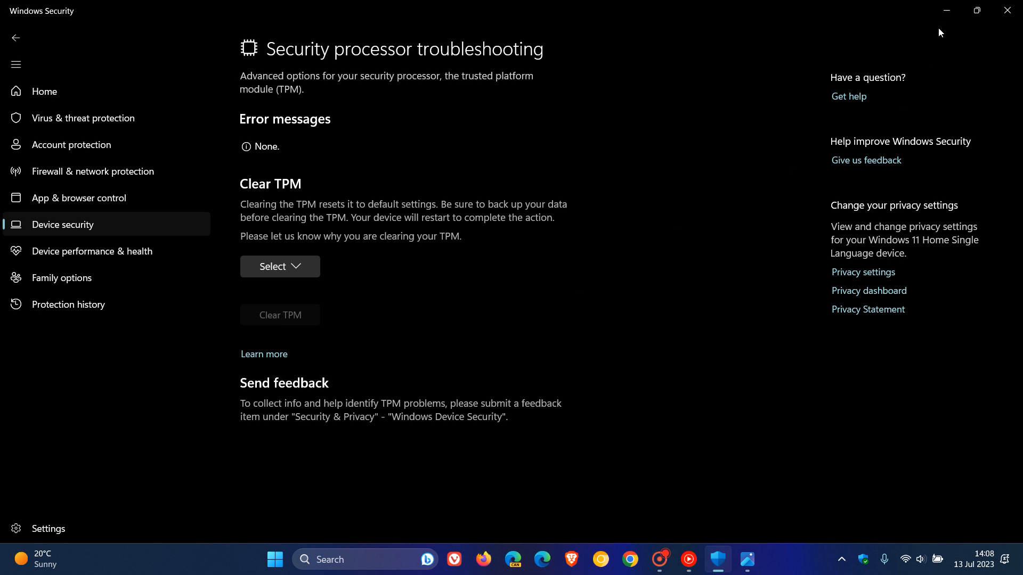
{"action": "mouse_move", "coordinate": [947, 10]}
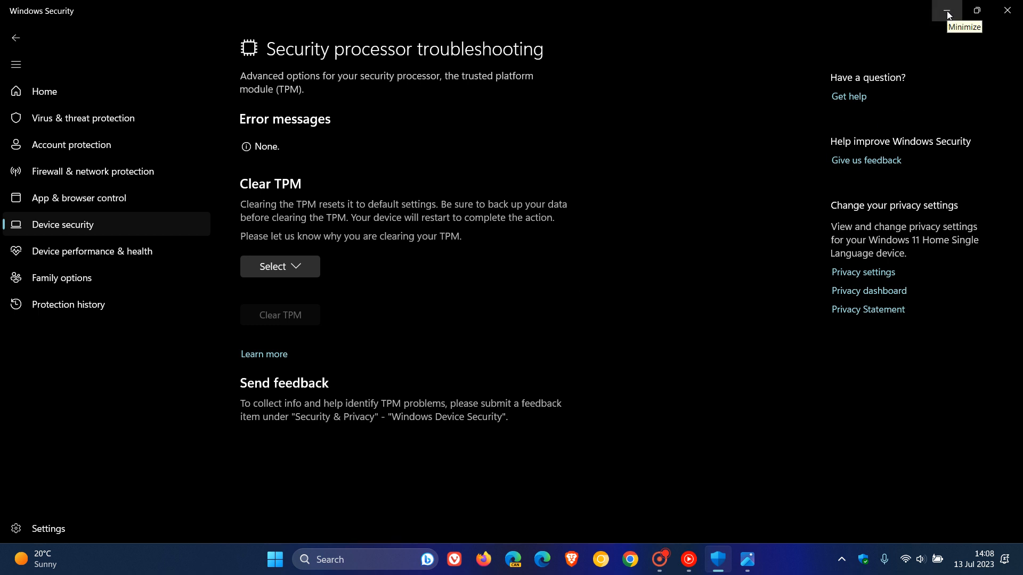
{"action": "left_click", "coordinate": [947, 11]}
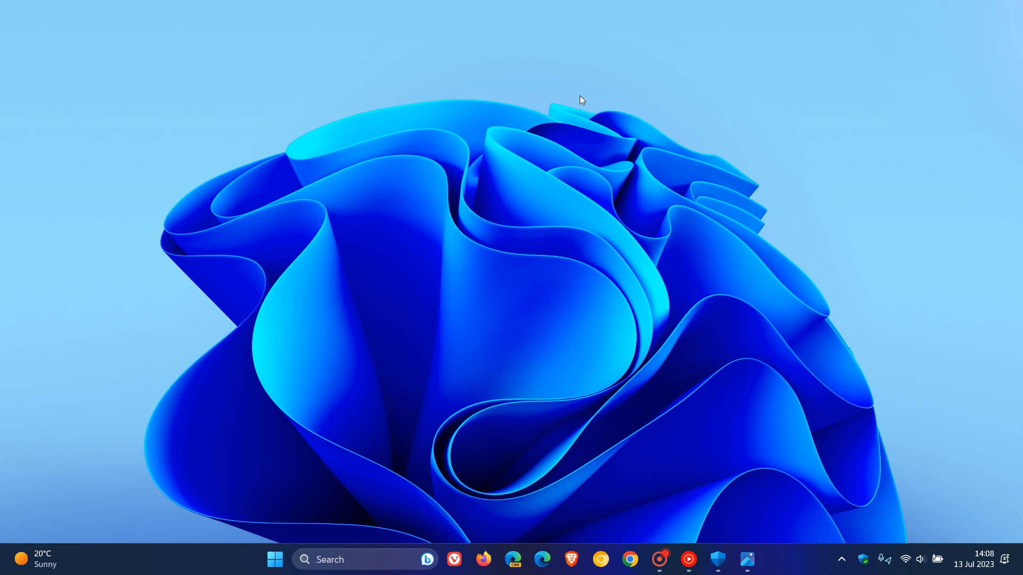
{"action": "mouse_move", "coordinate": [533, 107]}
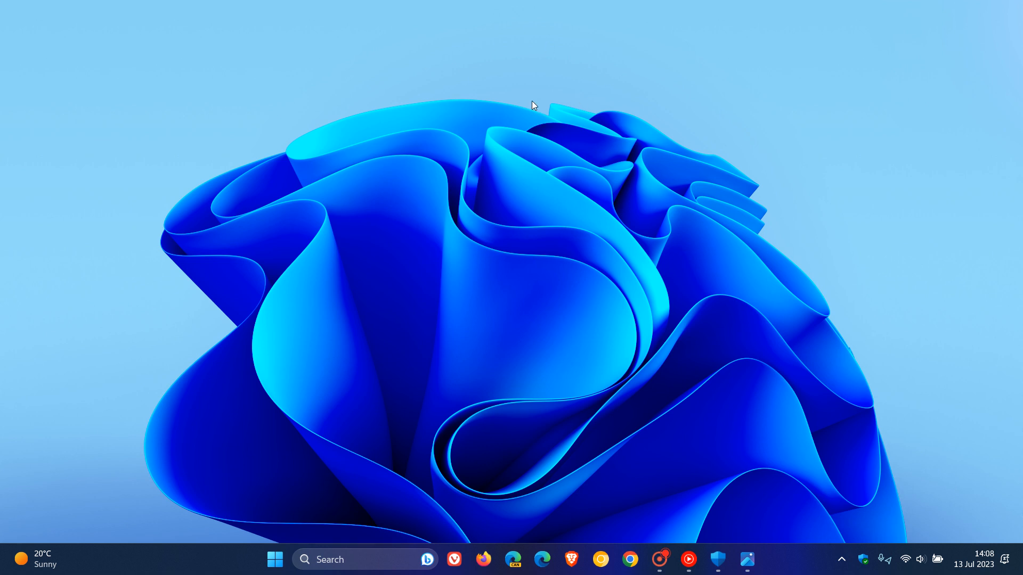